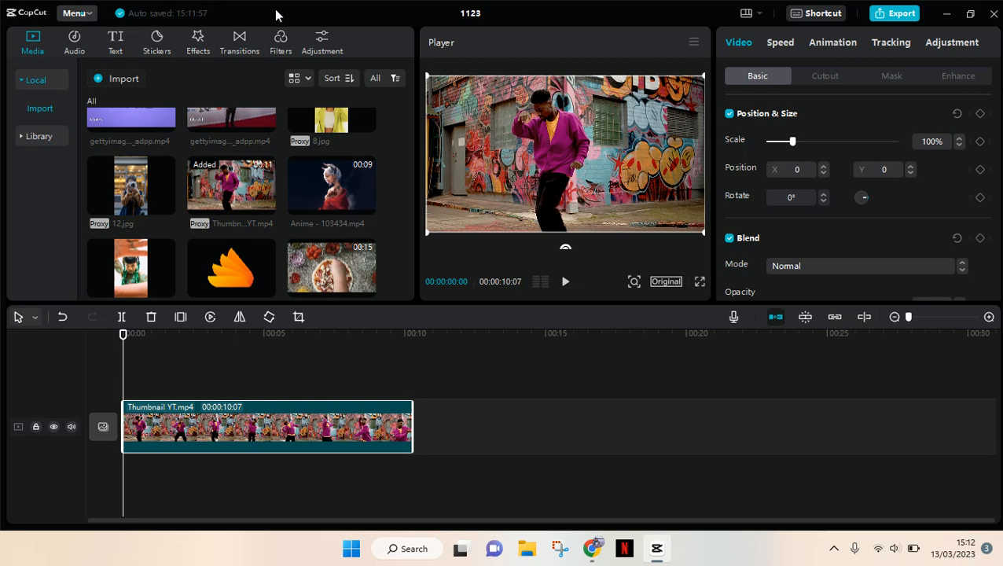
# Browse the Nightclub category of video effects in the Effects library.
pyautogui.click(199, 40)
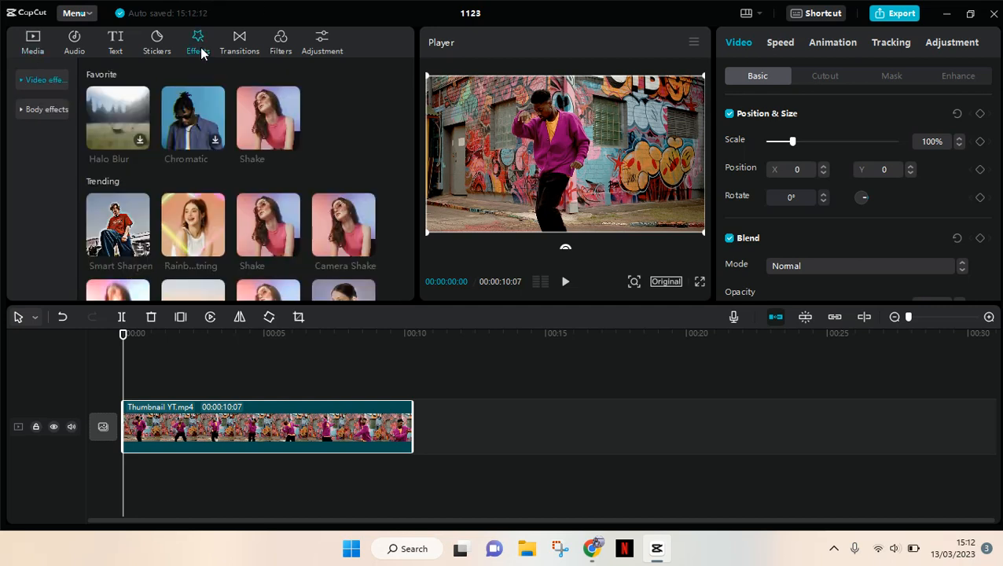
pyautogui.click(44, 78)
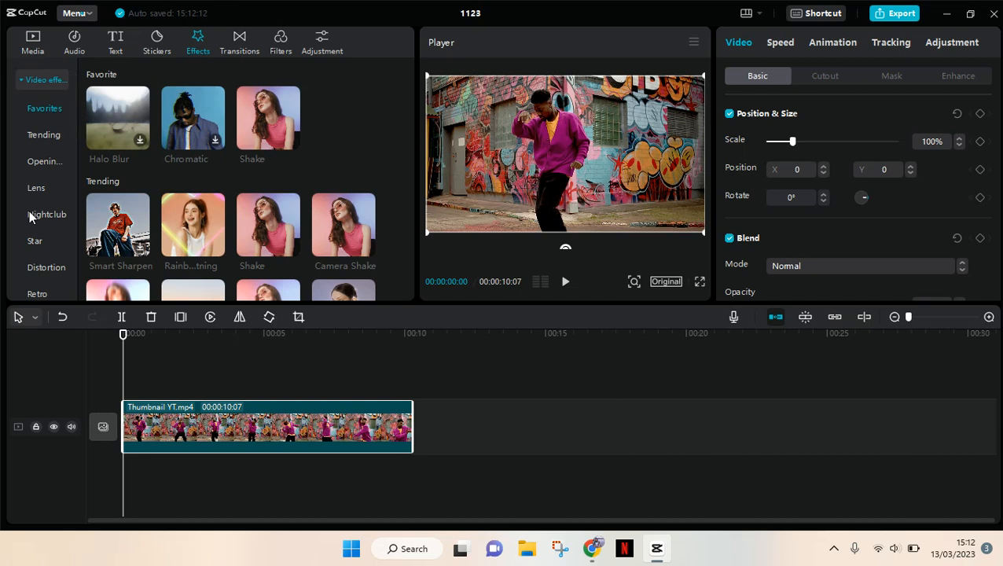
pyautogui.moveTo(61, 226)
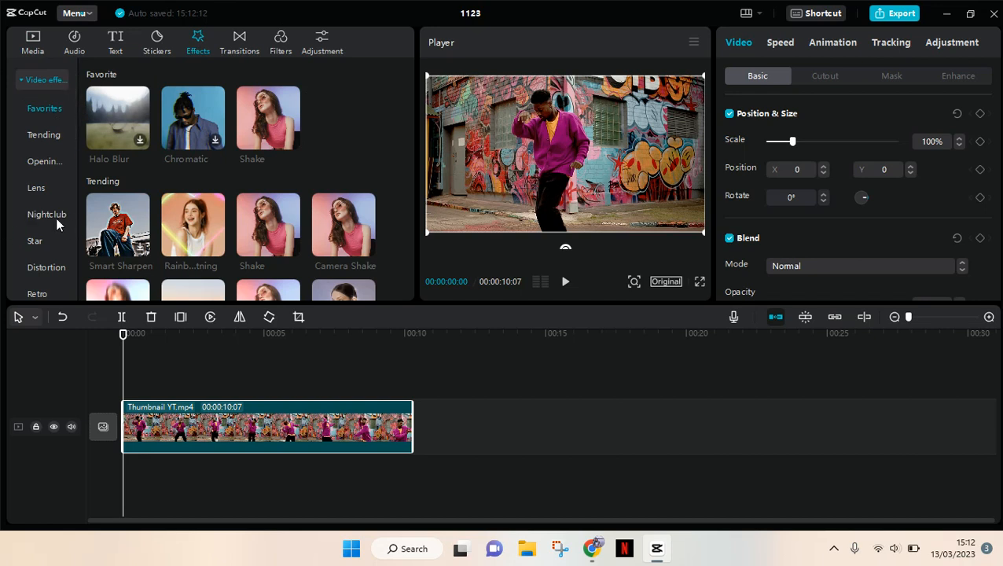
pyautogui.click(48, 214)
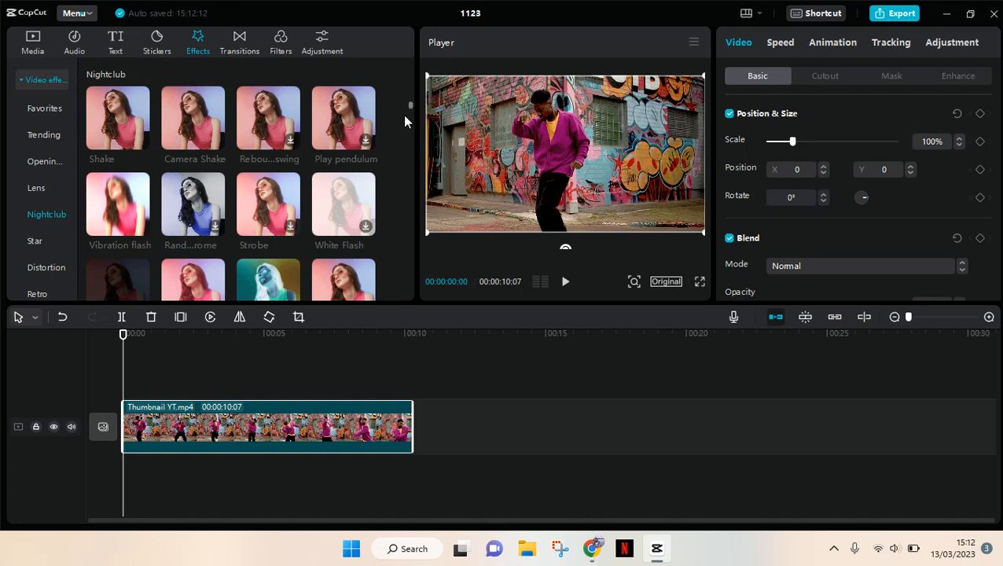
# Scroll the Nightclub effects to reach the Flicker thumbnail for the timeline.
pyautogui.scroll(-3)
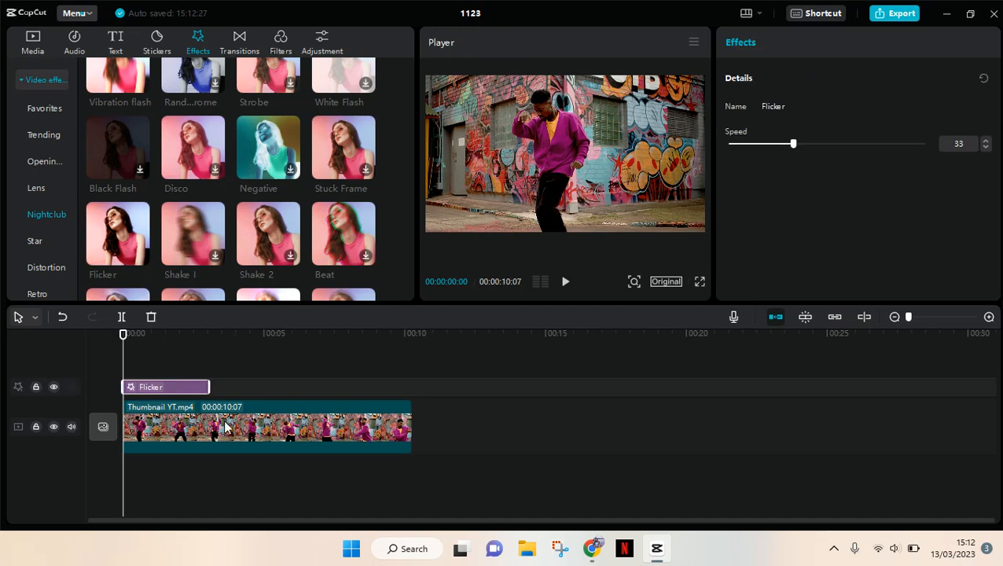
# Try Flicker speeds 17 and 7, settle on 22, and play the clip to preview.
pyautogui.moveTo(211, 386); pyautogui.dragTo(264, 386)
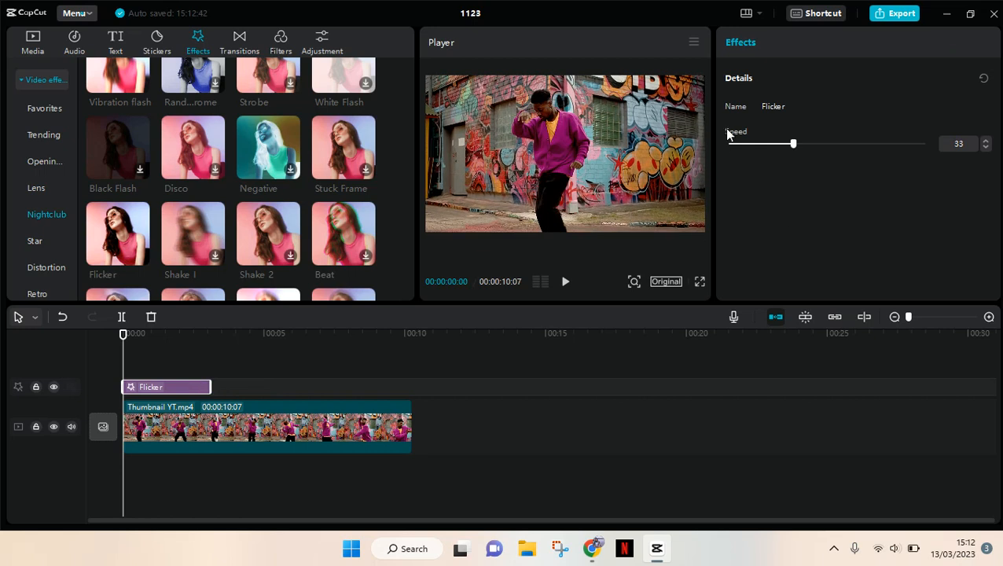
pyautogui.moveTo(793, 145); pyautogui.dragTo(789, 145)
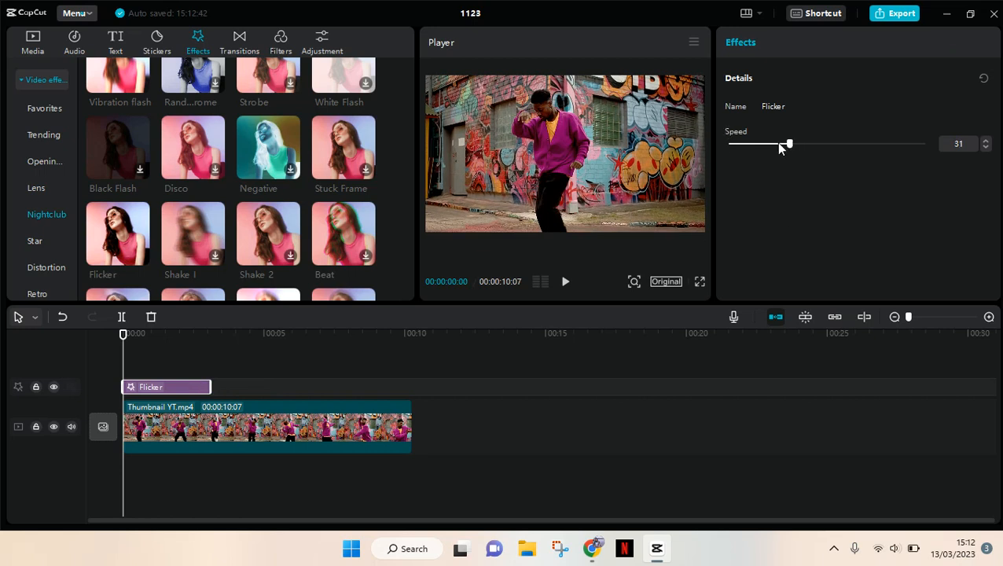
pyautogui.moveTo(789, 145); pyautogui.dragTo(760, 145)
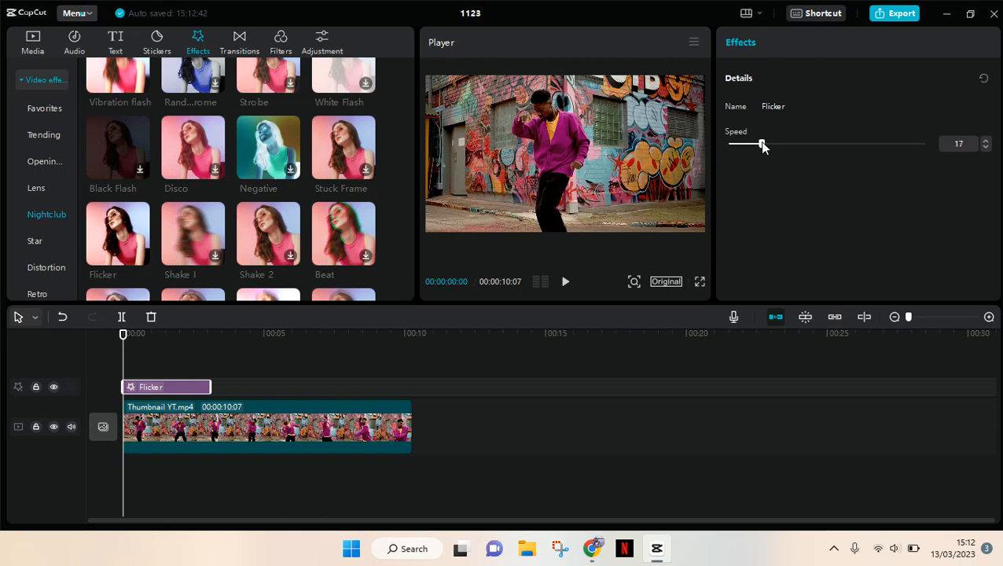
pyautogui.moveTo(760, 144); pyautogui.dragTo(742, 145)
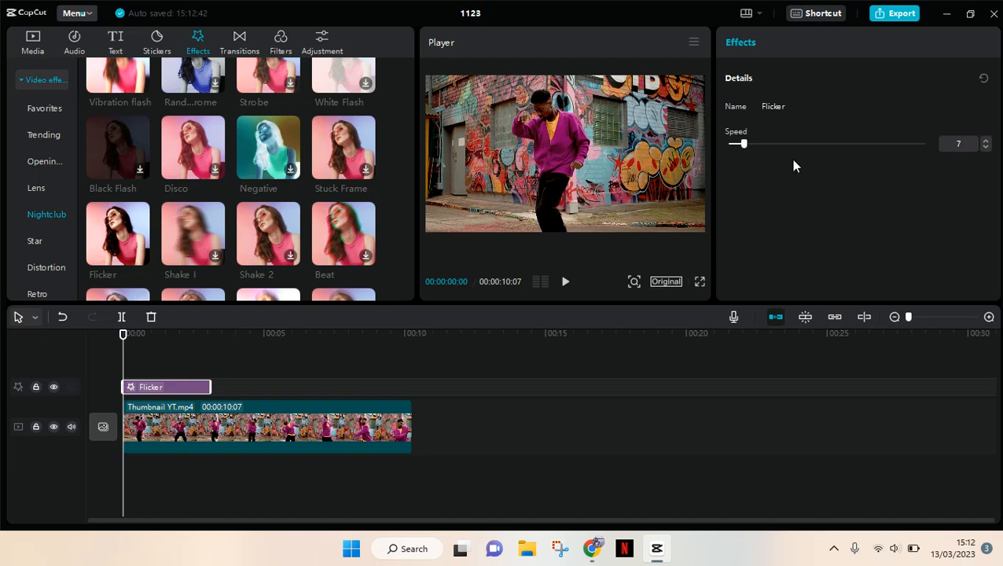
pyautogui.moveTo(743, 144); pyautogui.dragTo(771, 145)
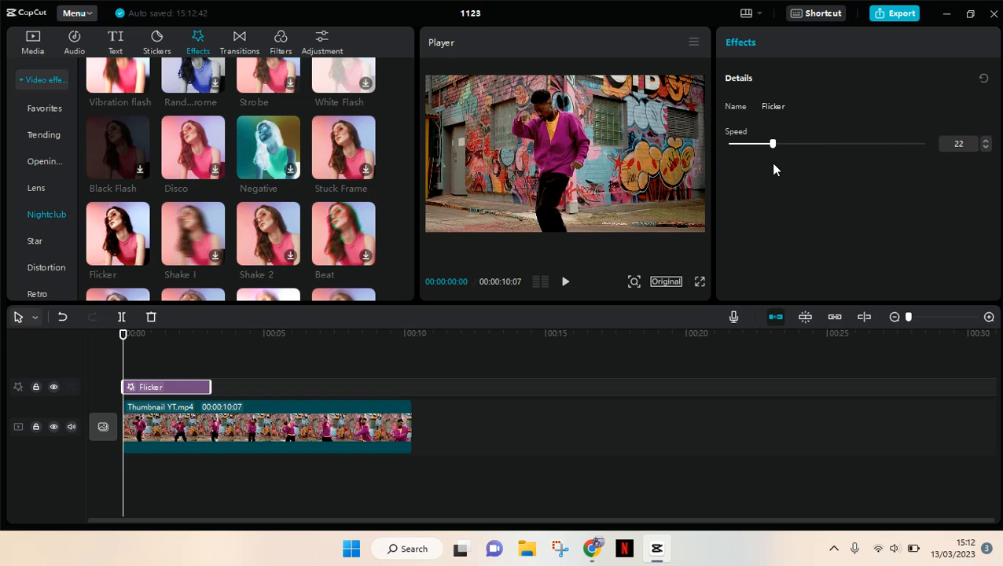
pyautogui.click(566, 282)
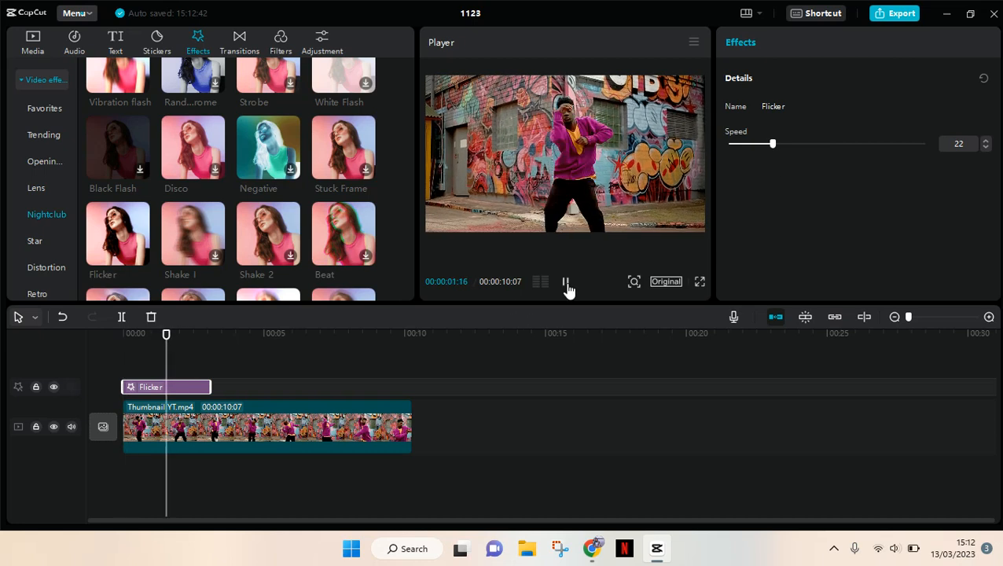
# Pause, raise the Flicker speed to 63, and replay the clip from near its start.
pyautogui.click(566, 281)
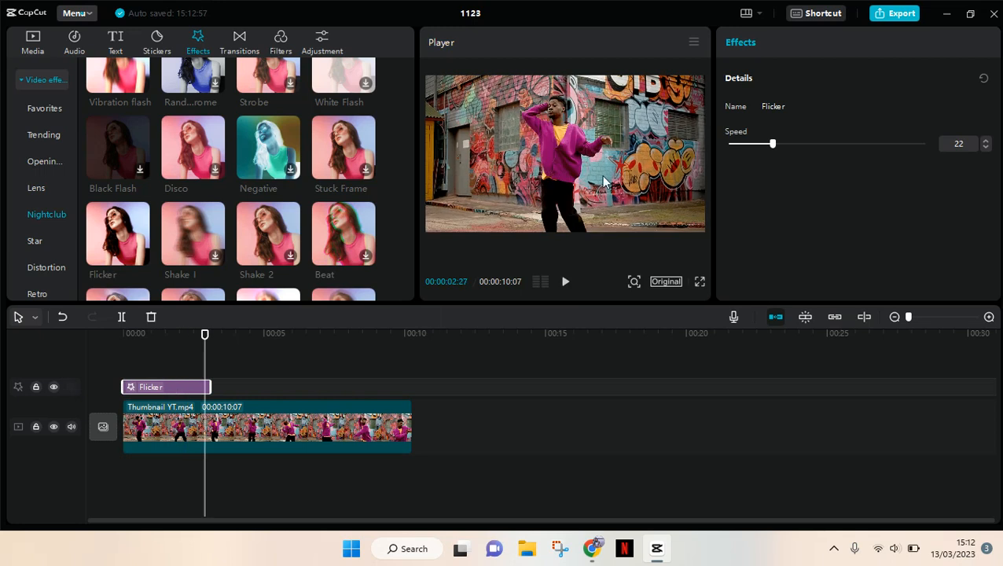
pyautogui.moveTo(771, 143); pyautogui.dragTo(852, 143)
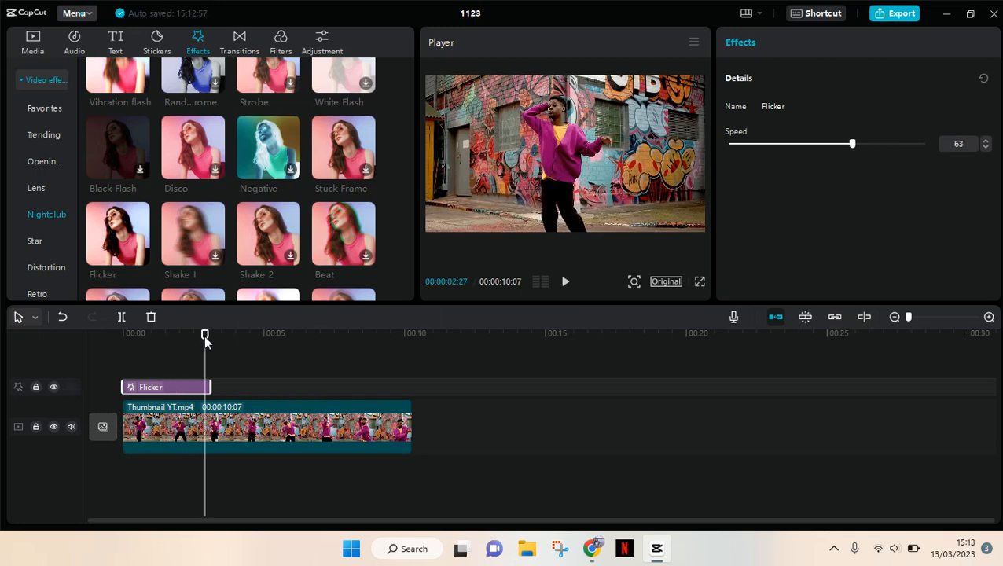
pyautogui.moveTo(204, 334); pyautogui.dragTo(205, 333)
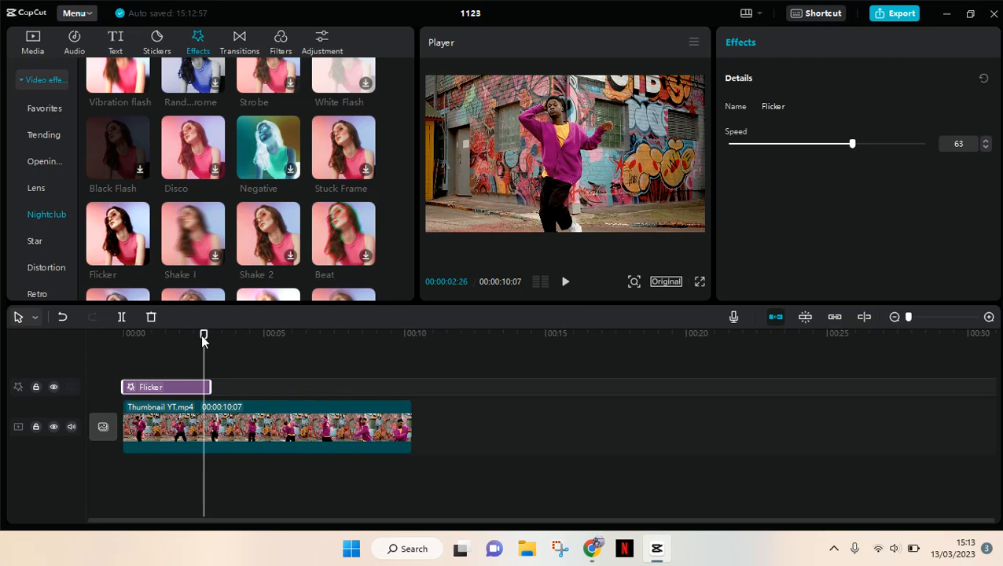
pyautogui.click(566, 282)
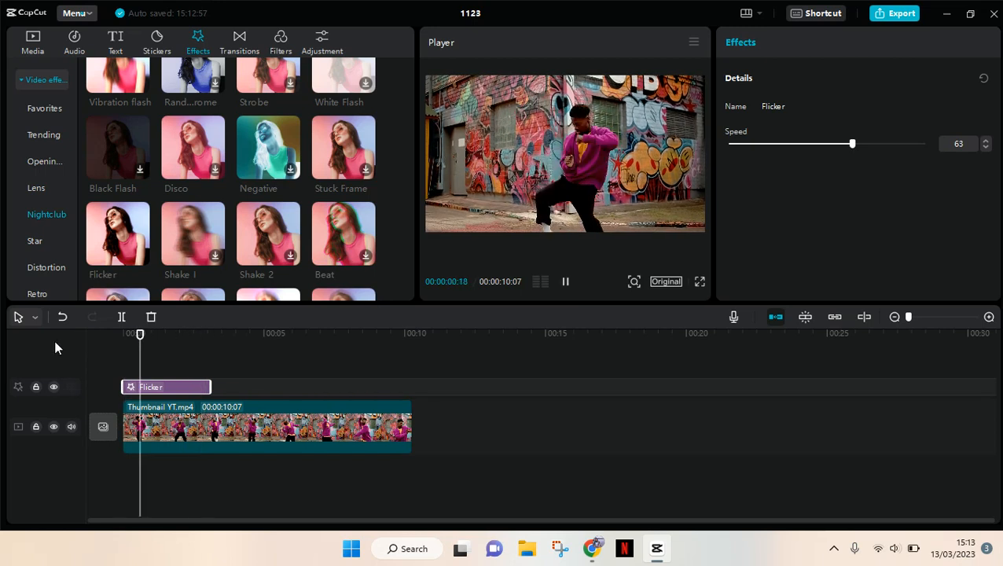
pyautogui.click(183, 333)
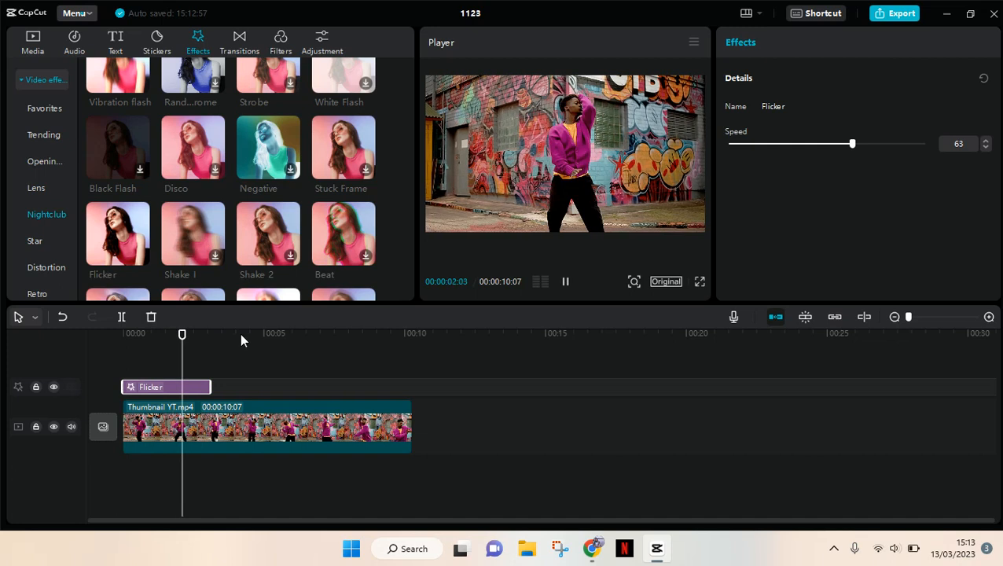